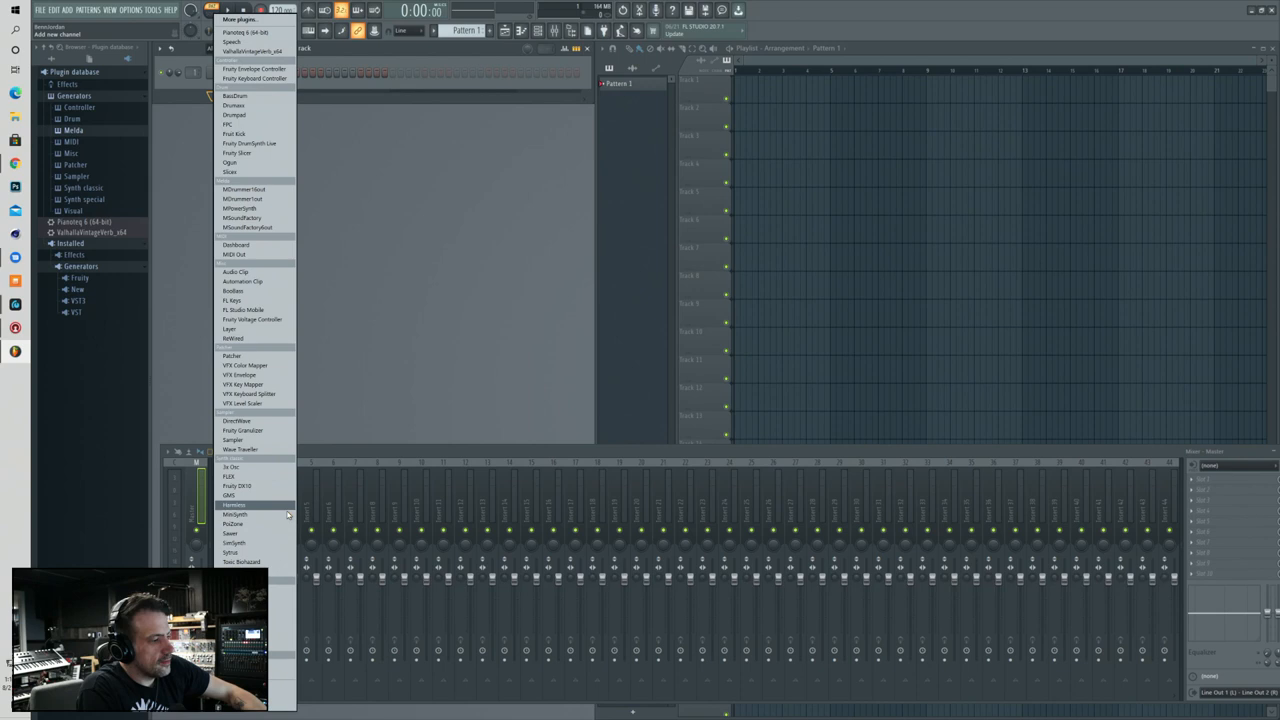
- Insert MSoundFactory from the plugin list as a new instrument channel
click(246, 218)
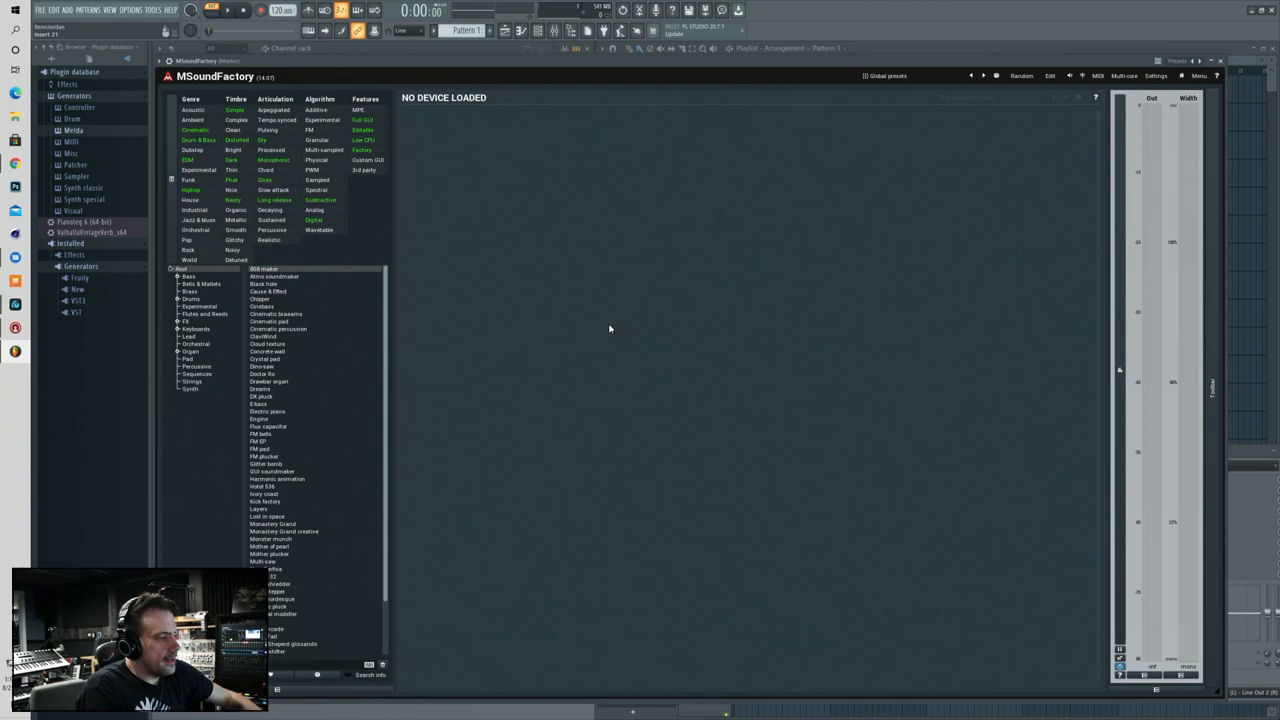
- Load the Electric piano device from the Keyboards category and show its instrument presets
click(195, 328)
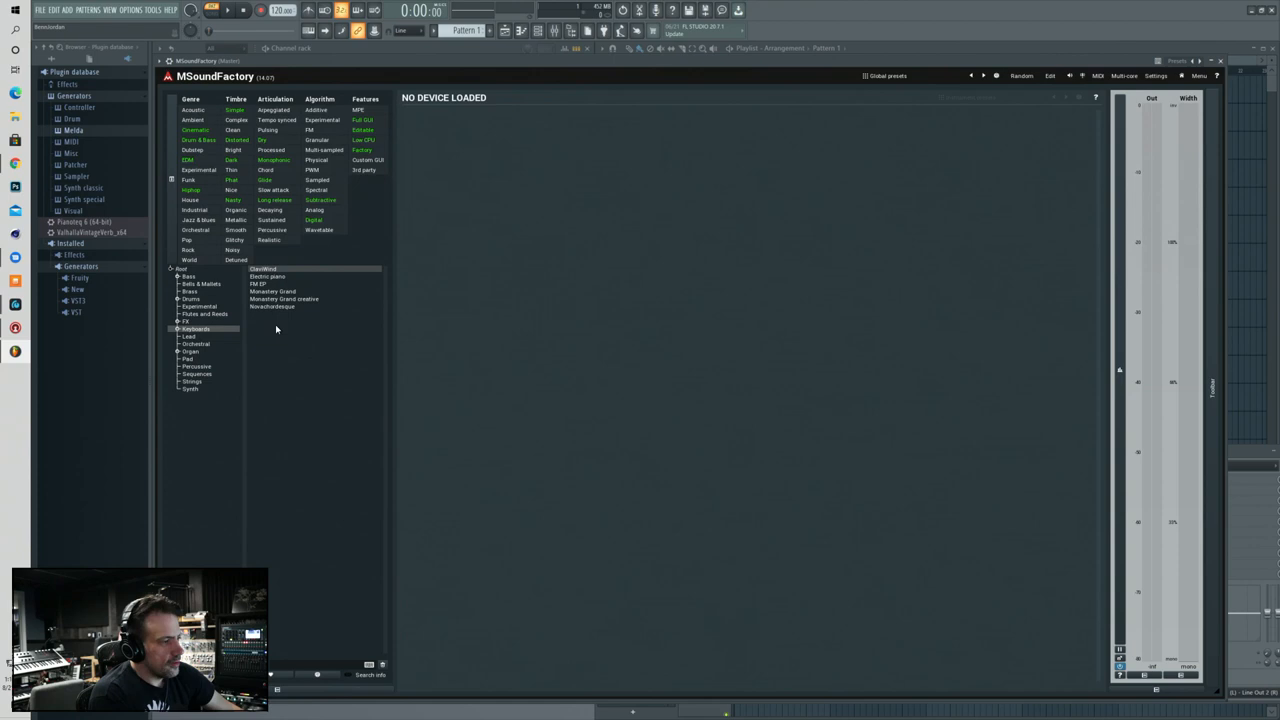
double_click(267, 276)
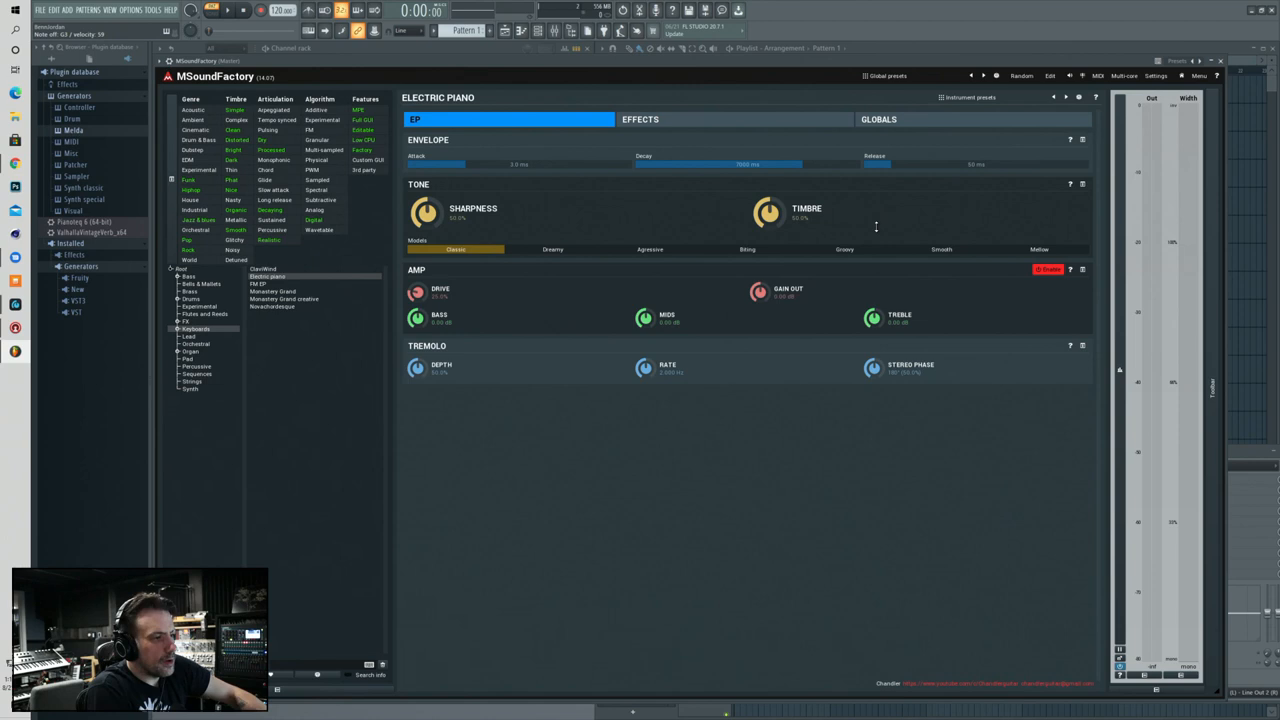
click(967, 97)
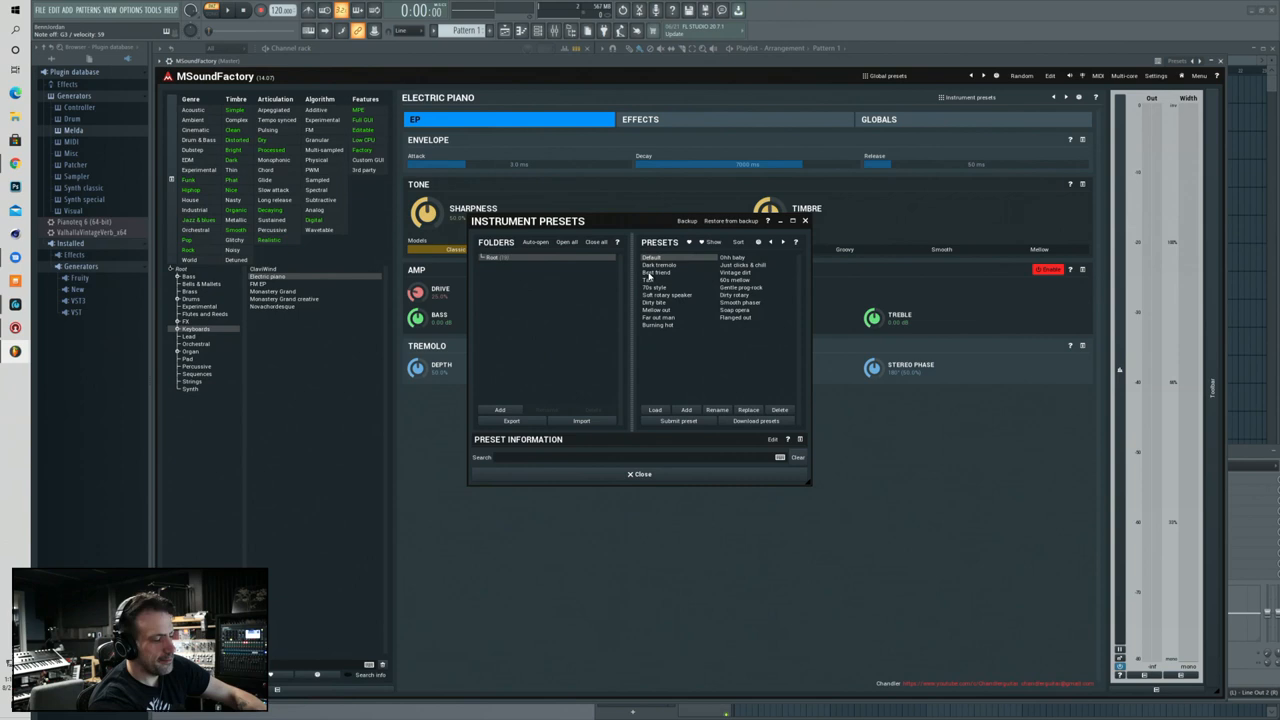
- Switch to the FM EP device and apply its Digital organ preset
click(663, 294)
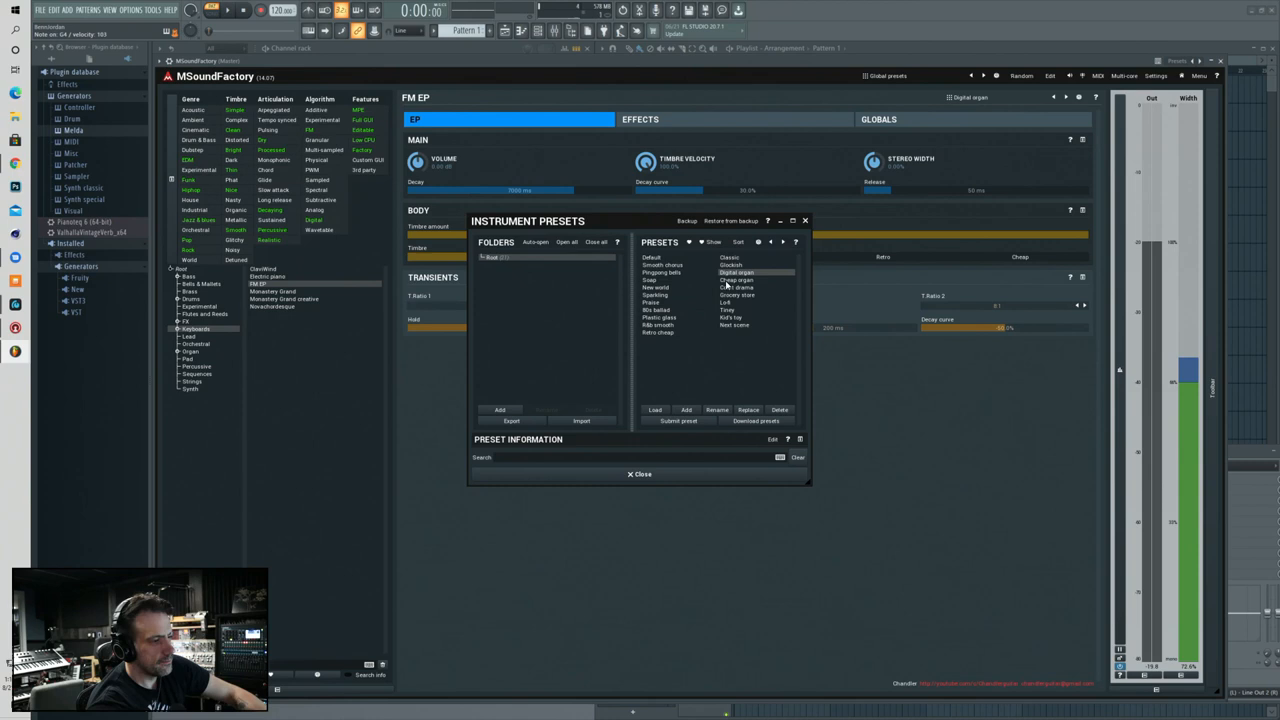
click(629, 474)
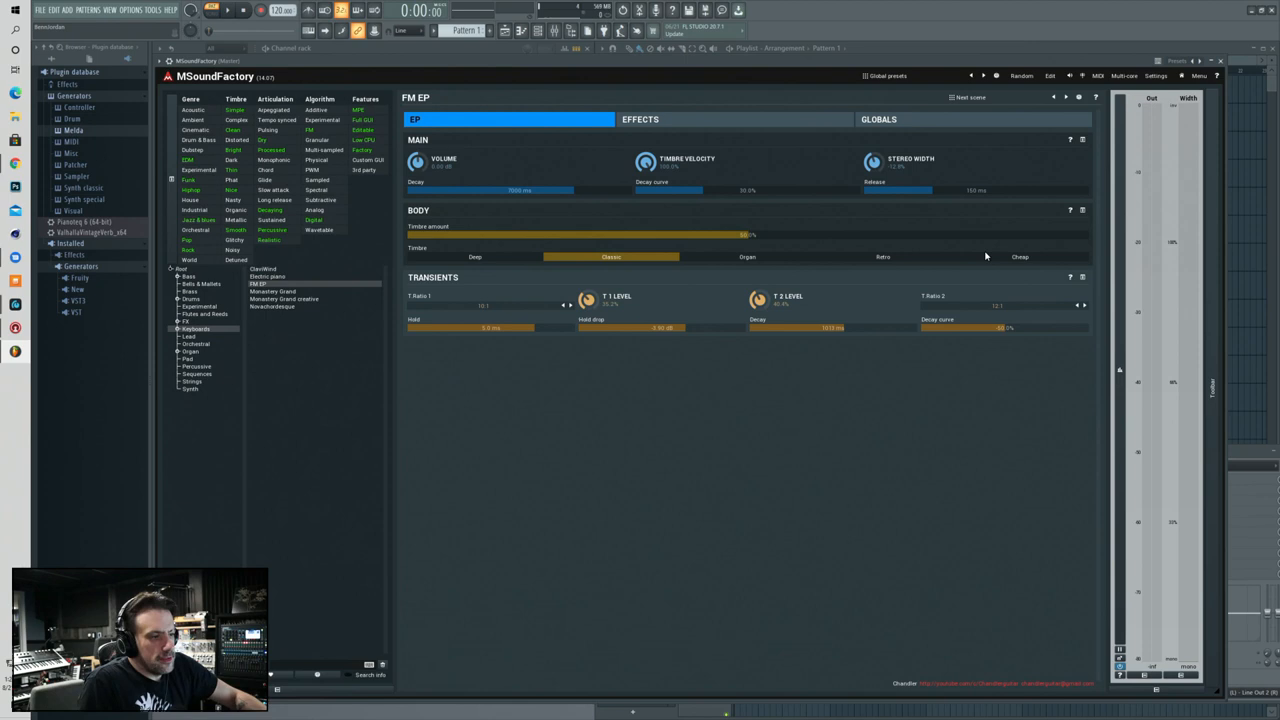
mouse_move(224, 400)
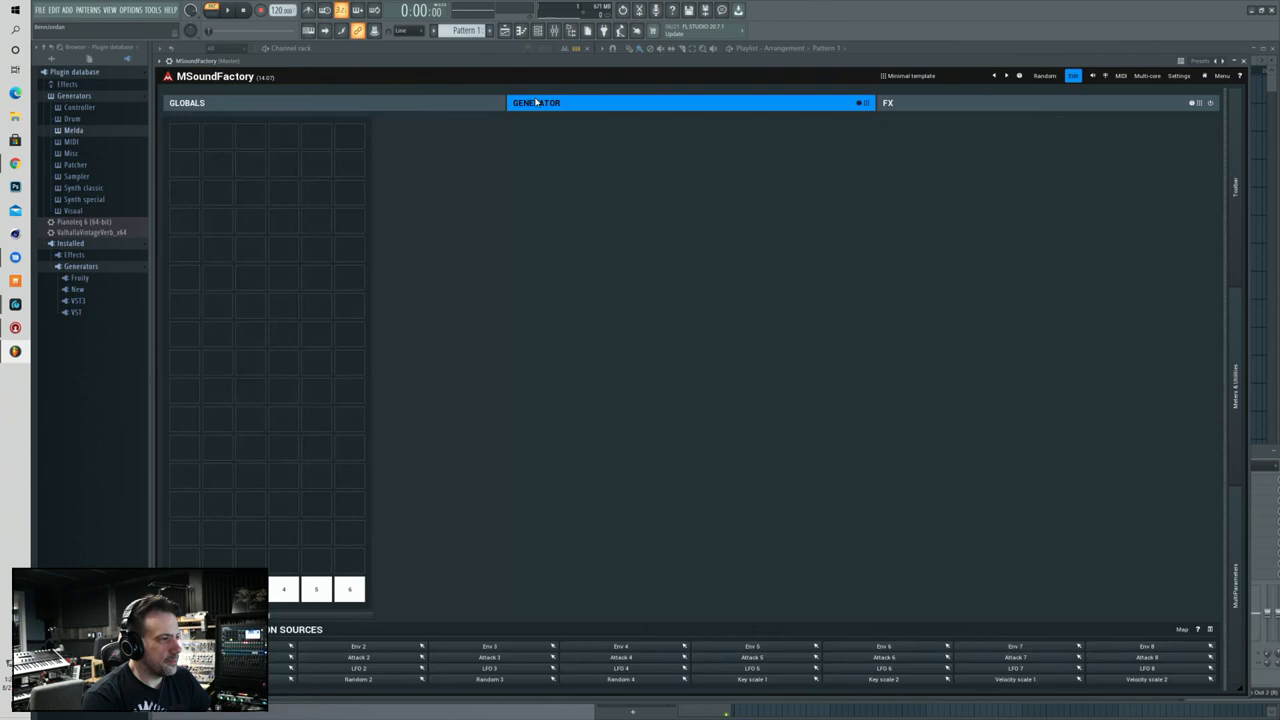
click(195, 104)
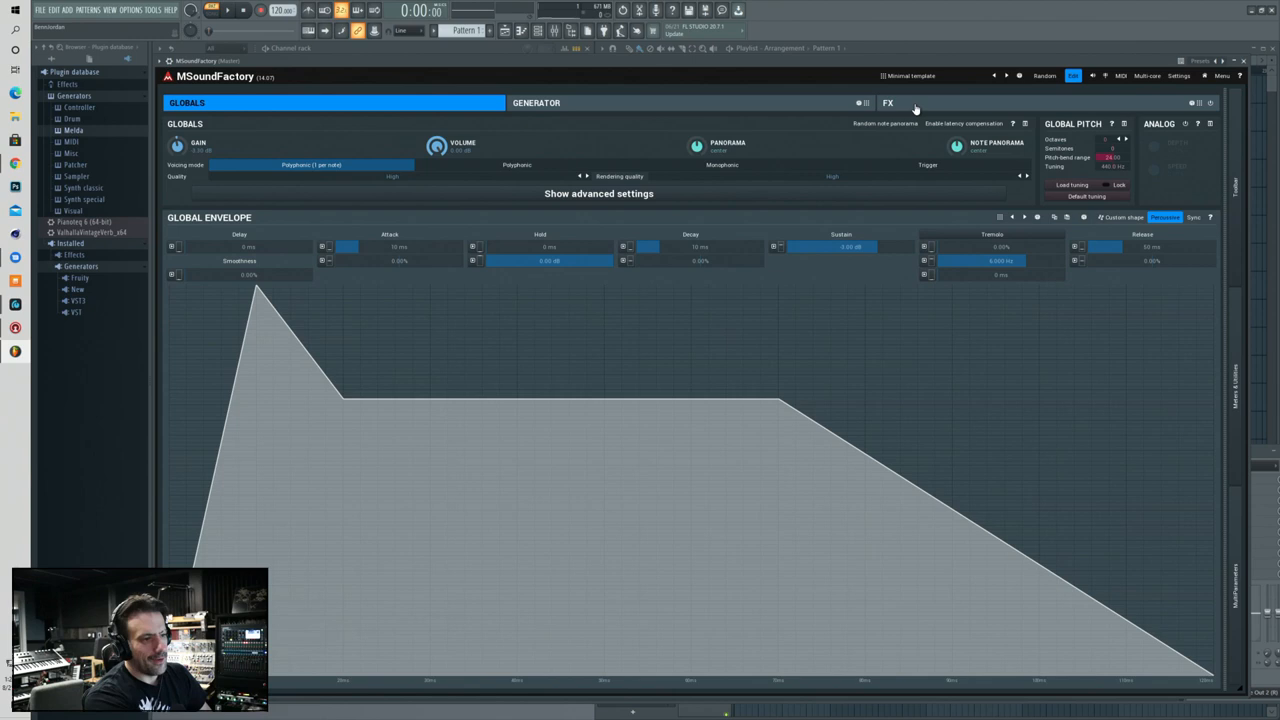
click(536, 102)
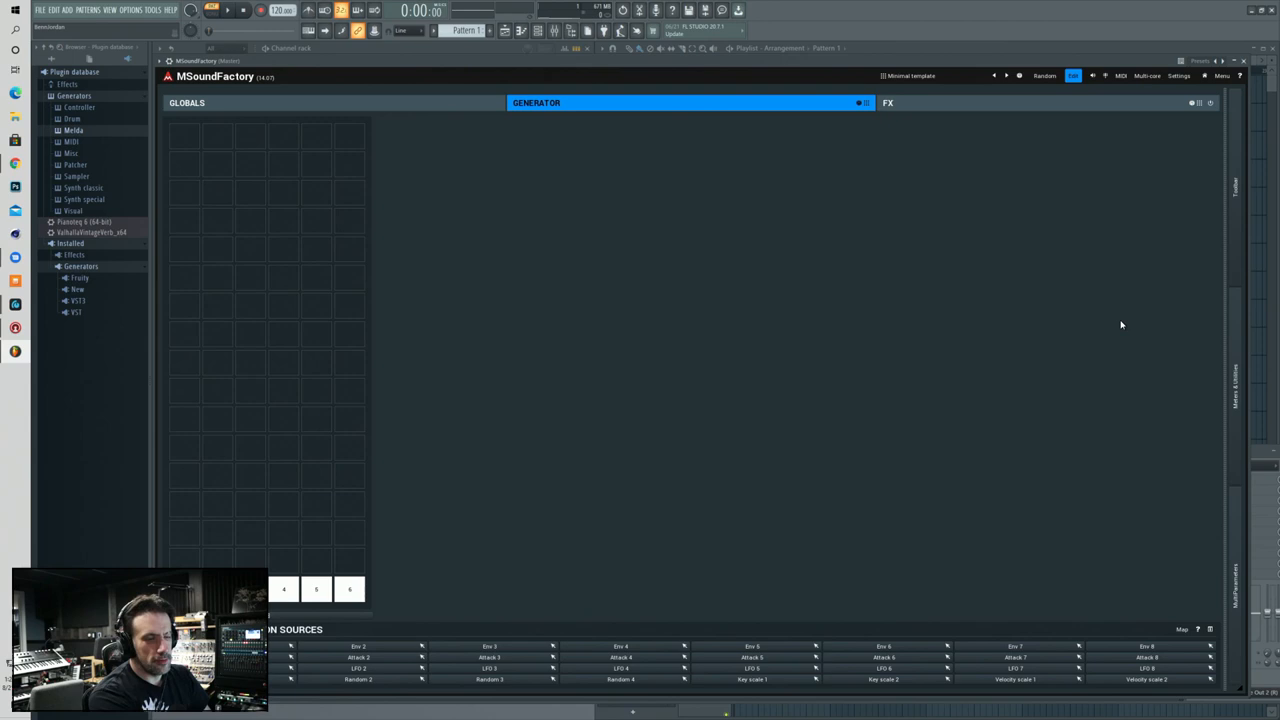
mouse_move(212, 152)
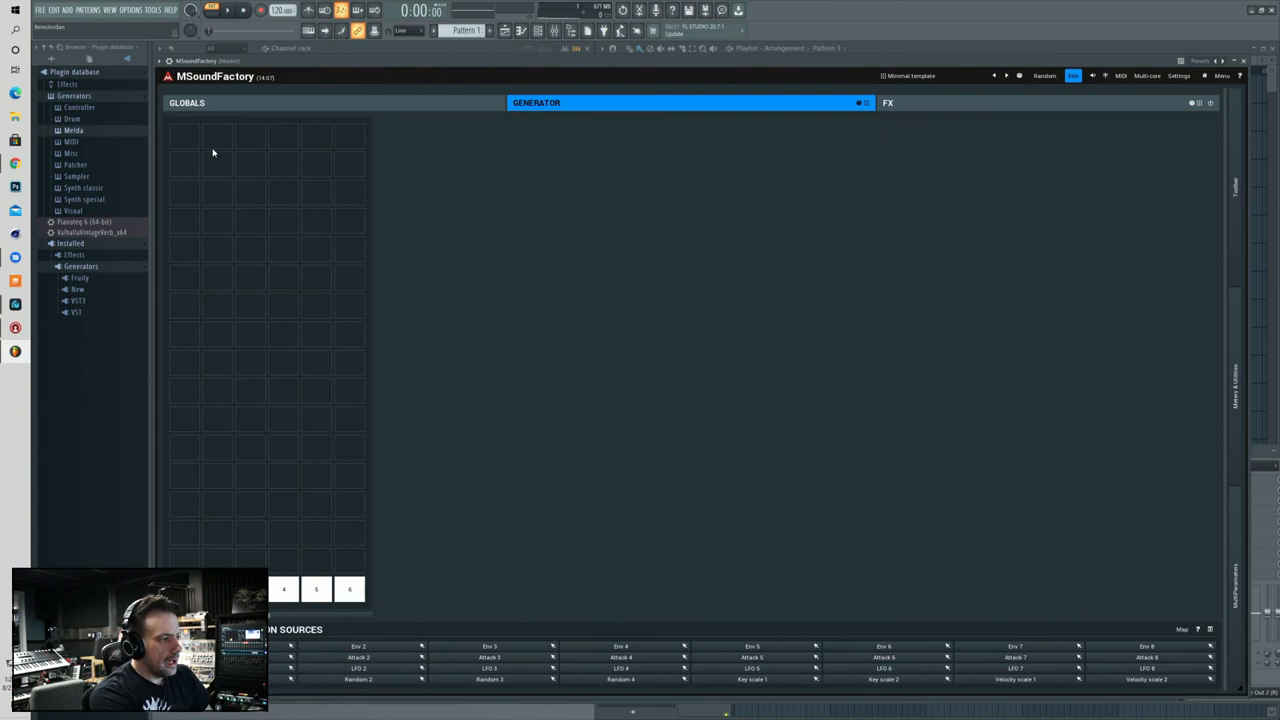
mouse_move(183, 163)
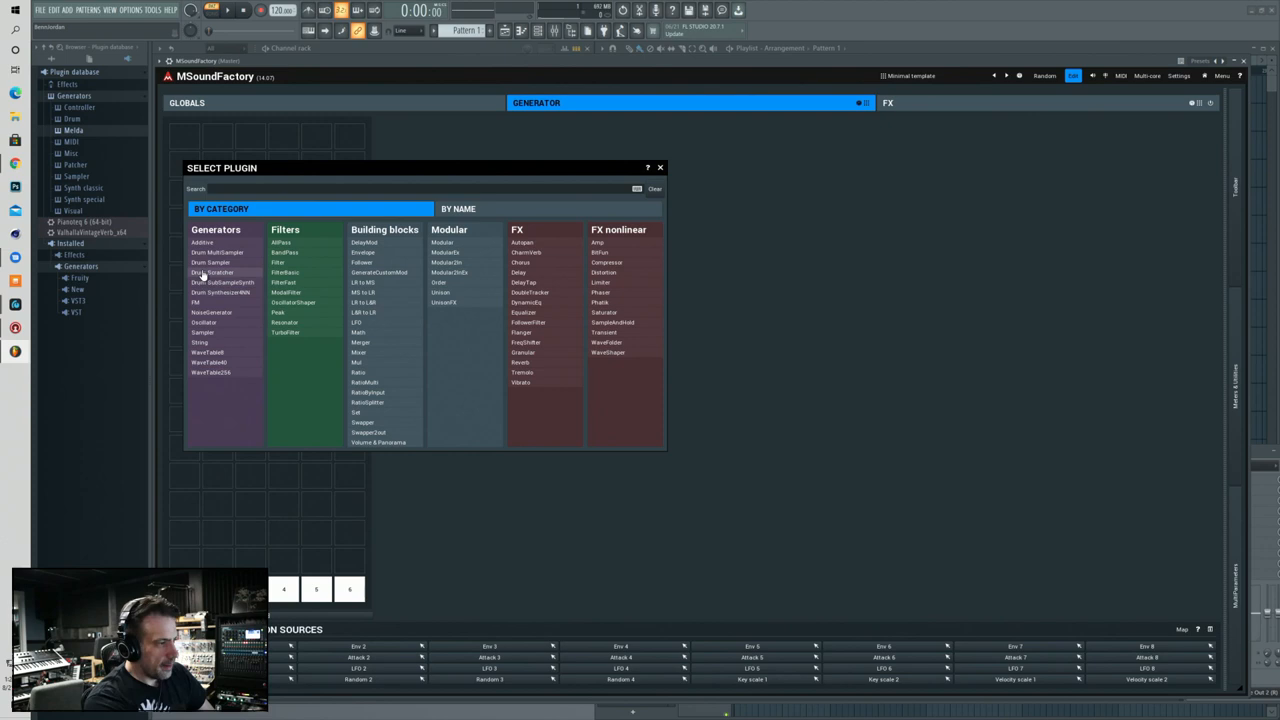
mouse_move(208, 362)
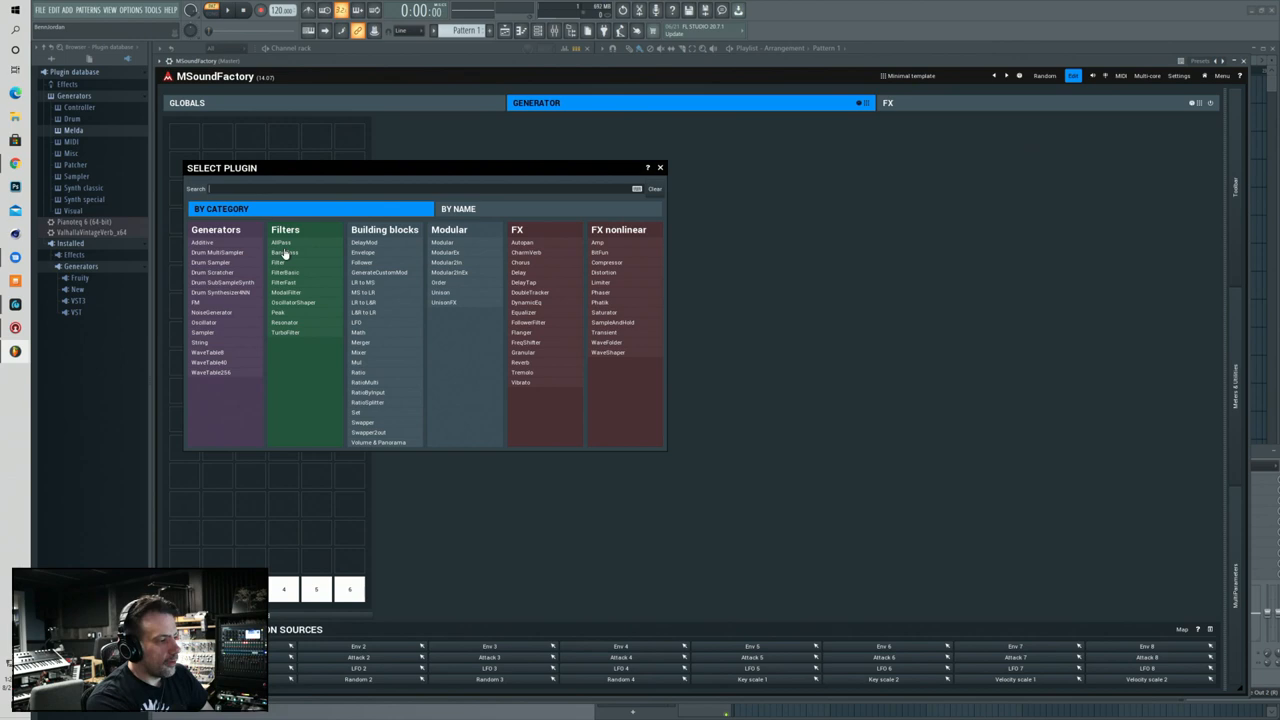
mouse_move(339, 259)
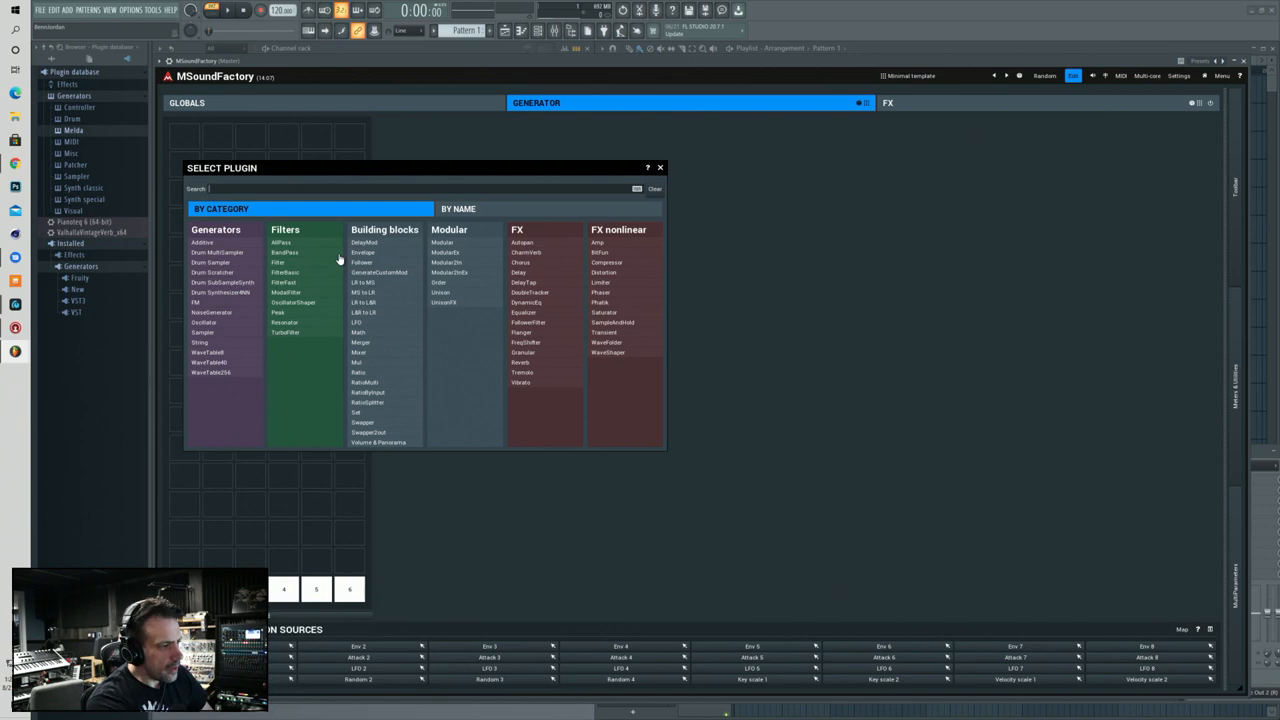
mouse_move(382, 424)
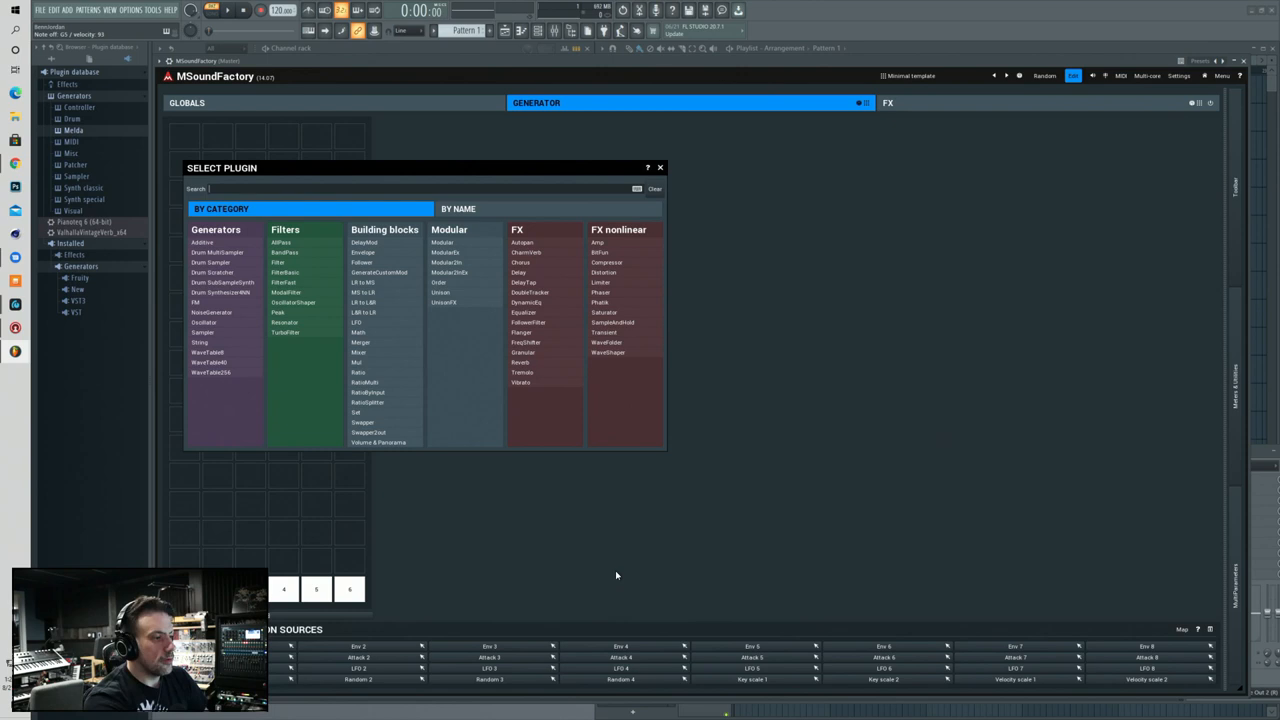
mouse_move(407, 439)
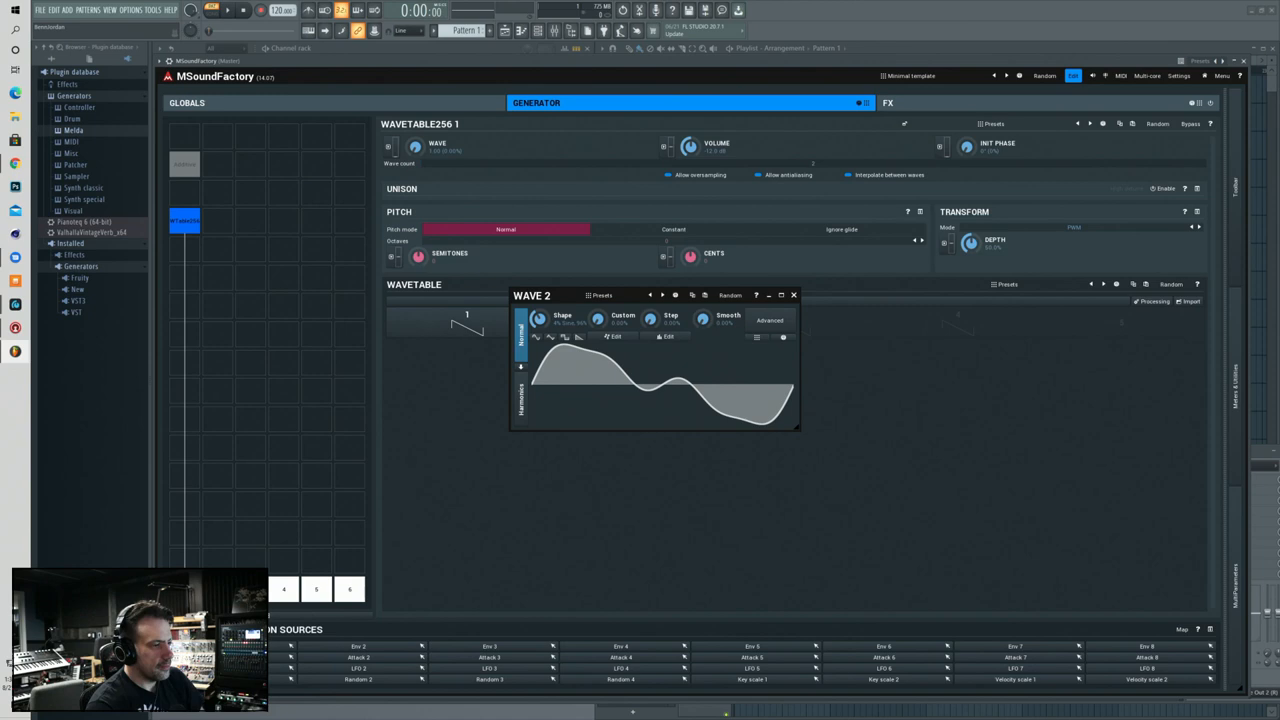
- Choose Analyze audio file in the Wavetable panel to open the file browser
click(793, 295)
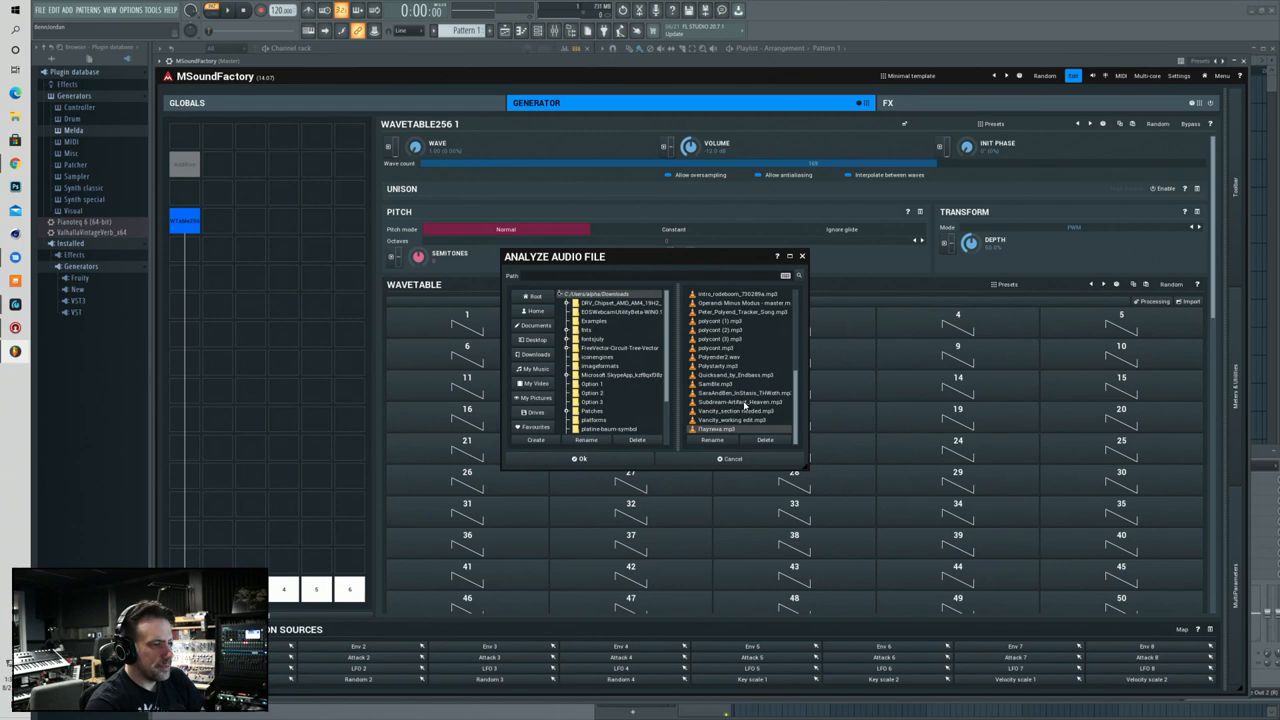
- Pick an mp3 in the Analyze Audio File browser and set the sample region
click(579, 459)
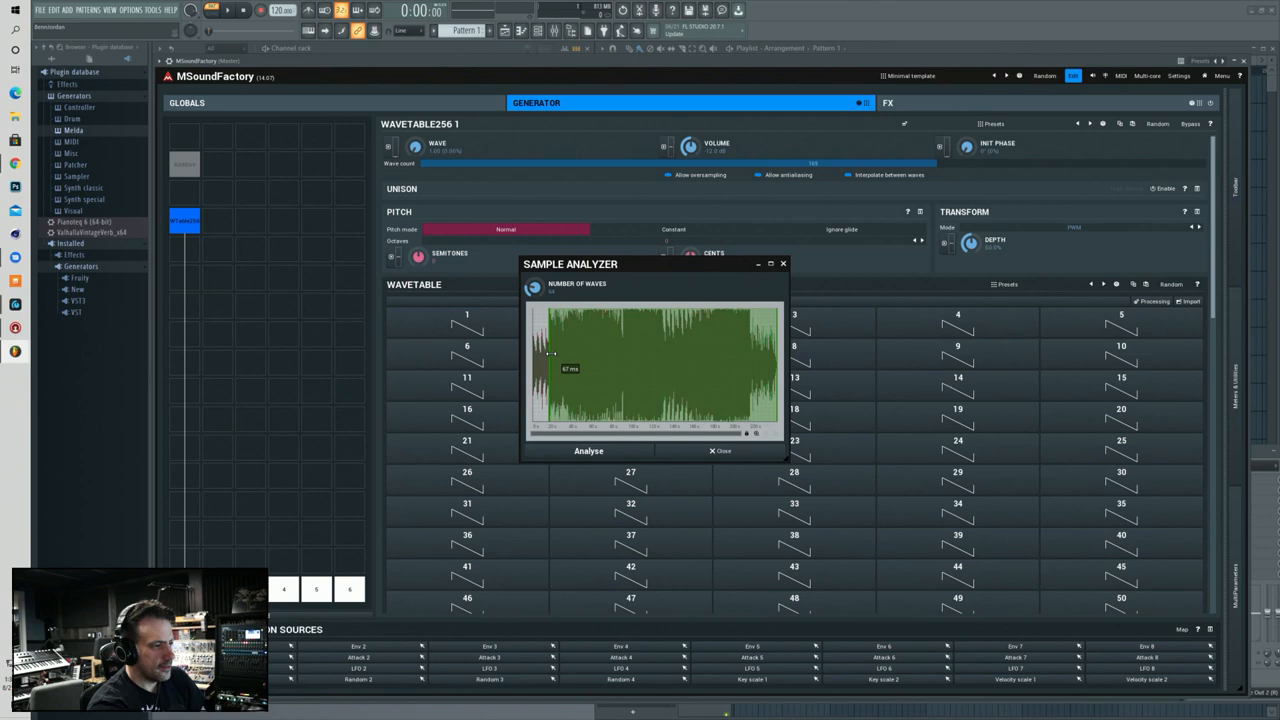
click(587, 451)
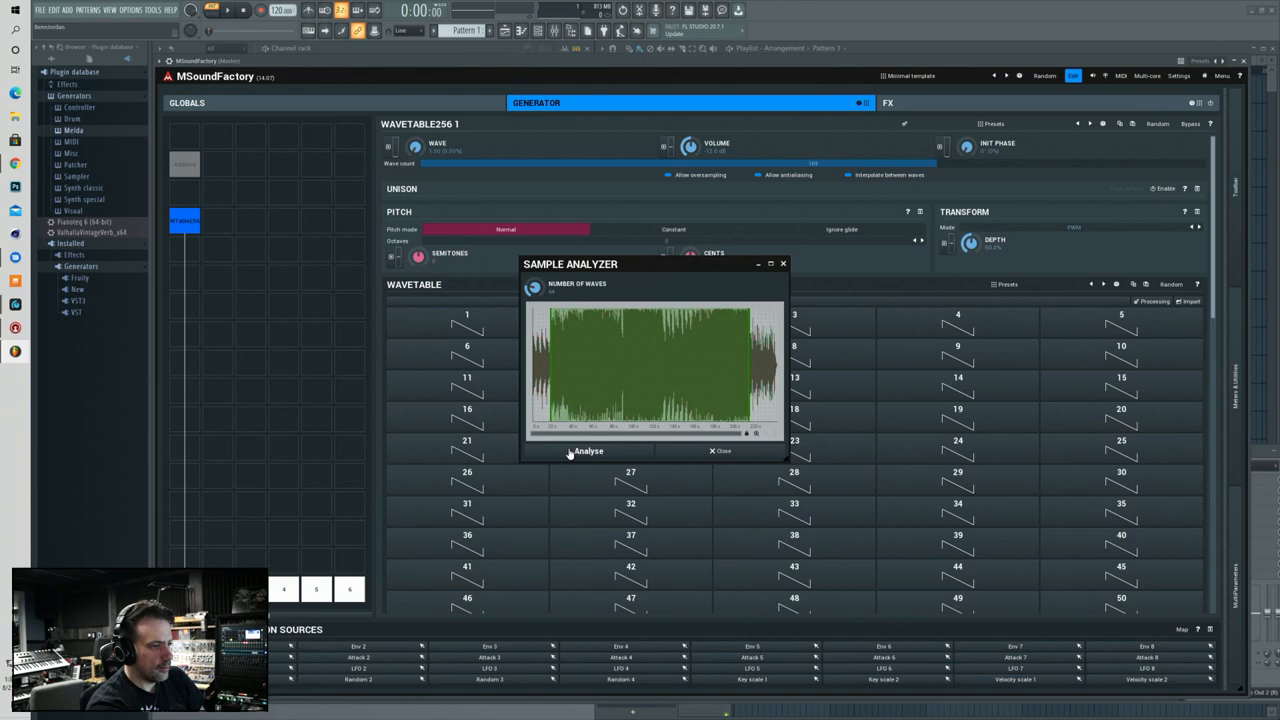
- Analyse the loaded sample to fill the WaveTable256 slots with extracted waves
click(585, 451)
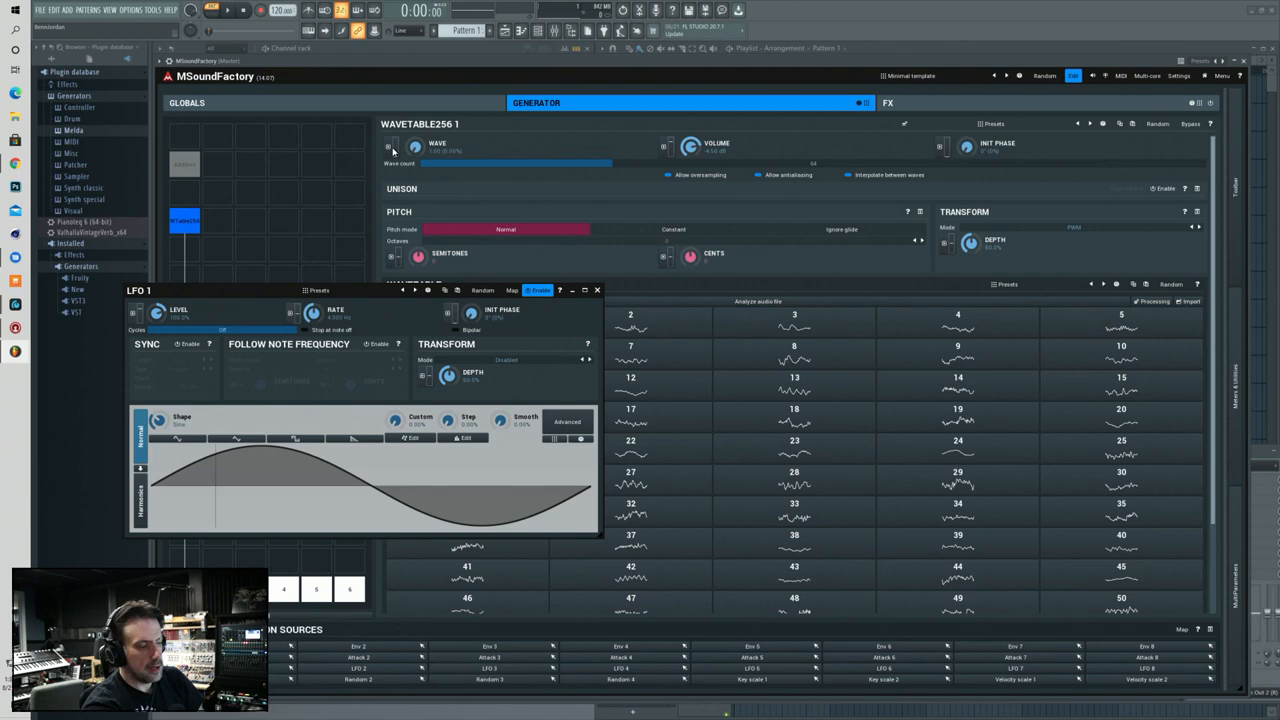
- Lower the Wave count to 38 and give LFO 1 a slower saw shape
click(394, 147)
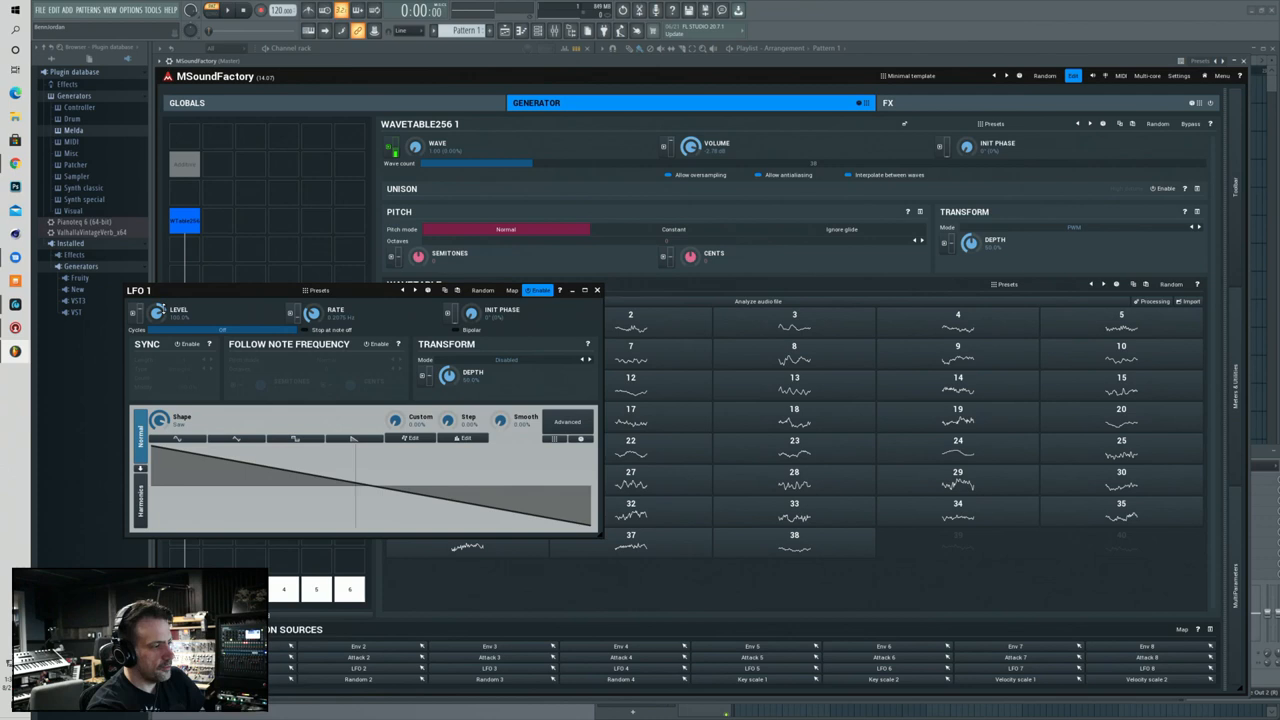
click(190, 343)
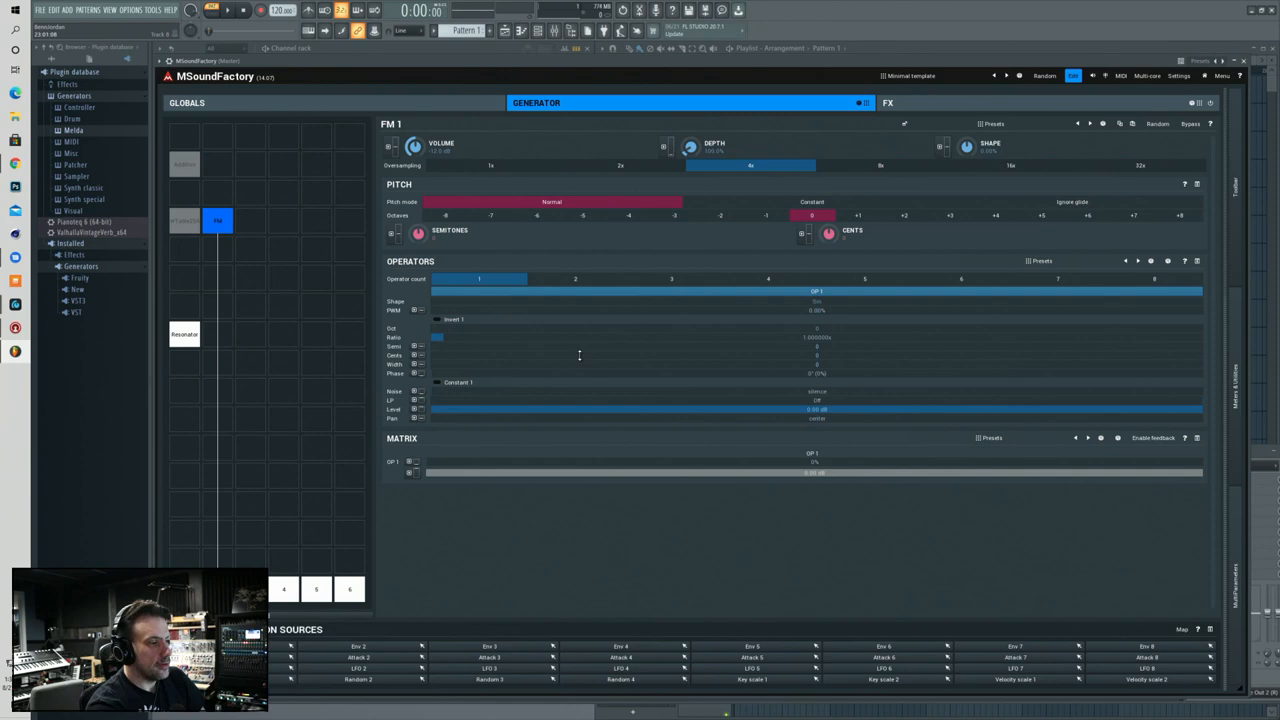
- Raise the FM generator to four operators and enter a new operator ratio
click(575, 279)
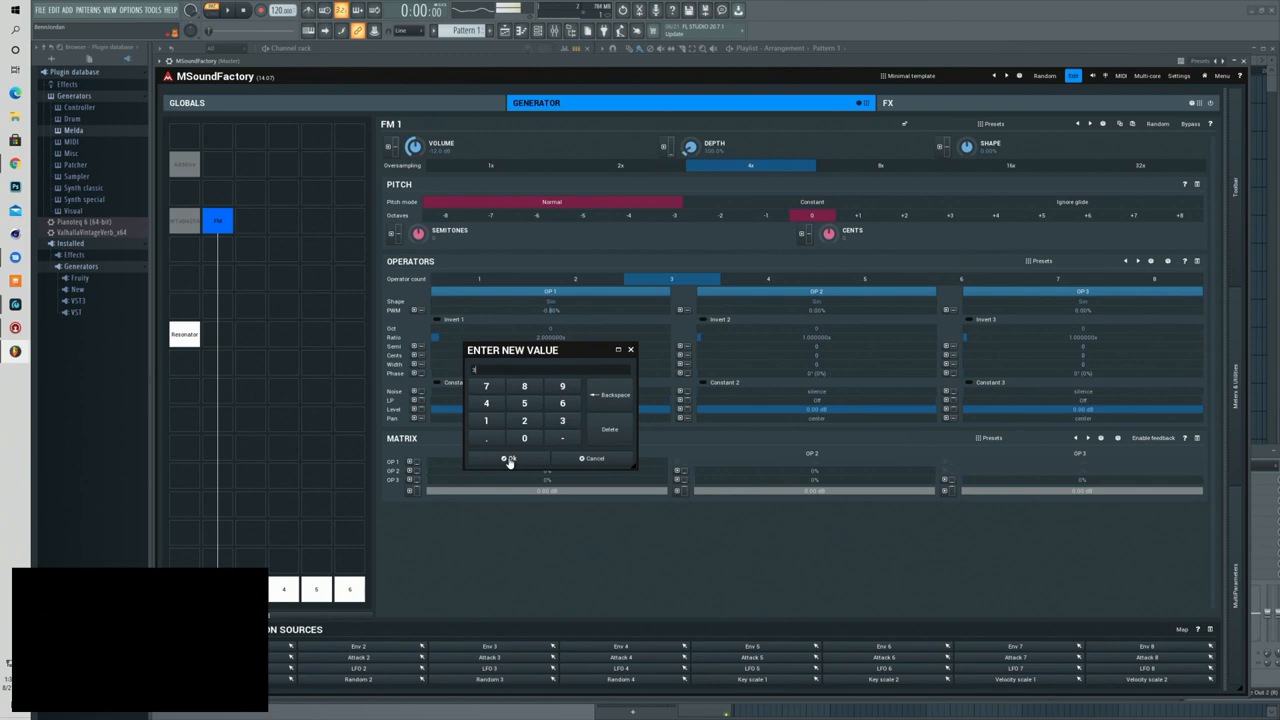
click(508, 459)
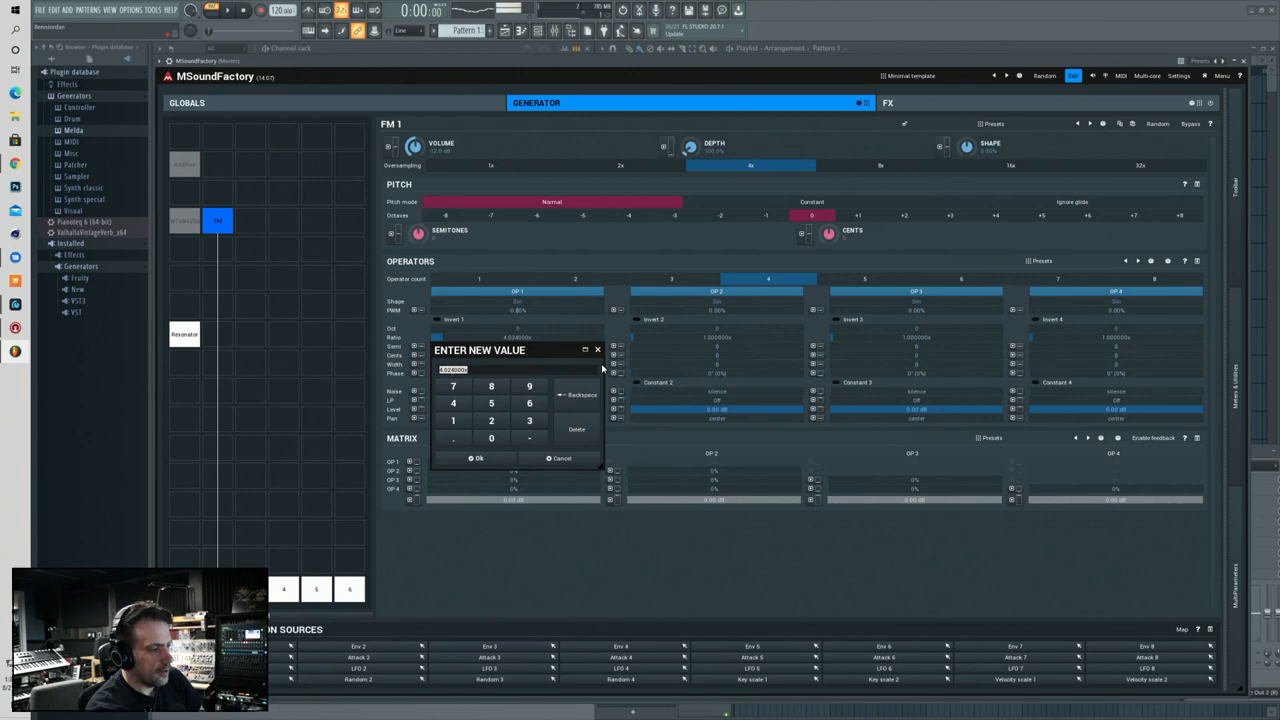
click(475, 458)
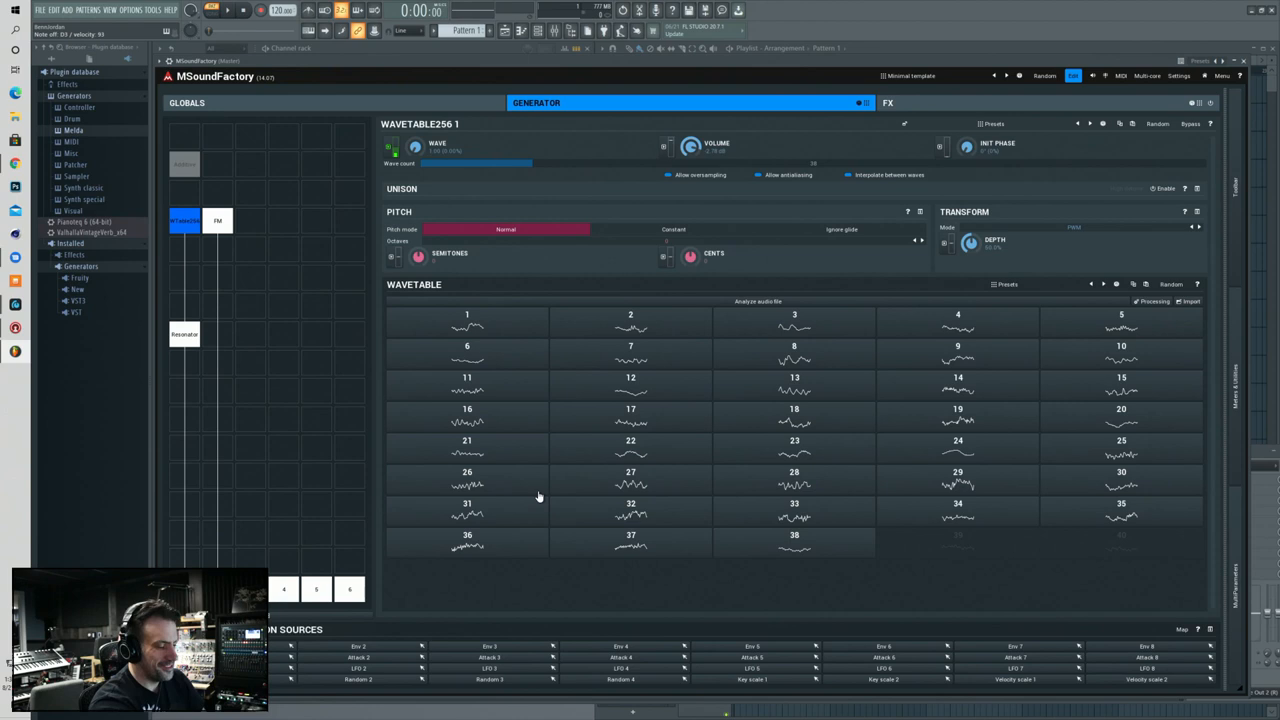
click(217, 192)
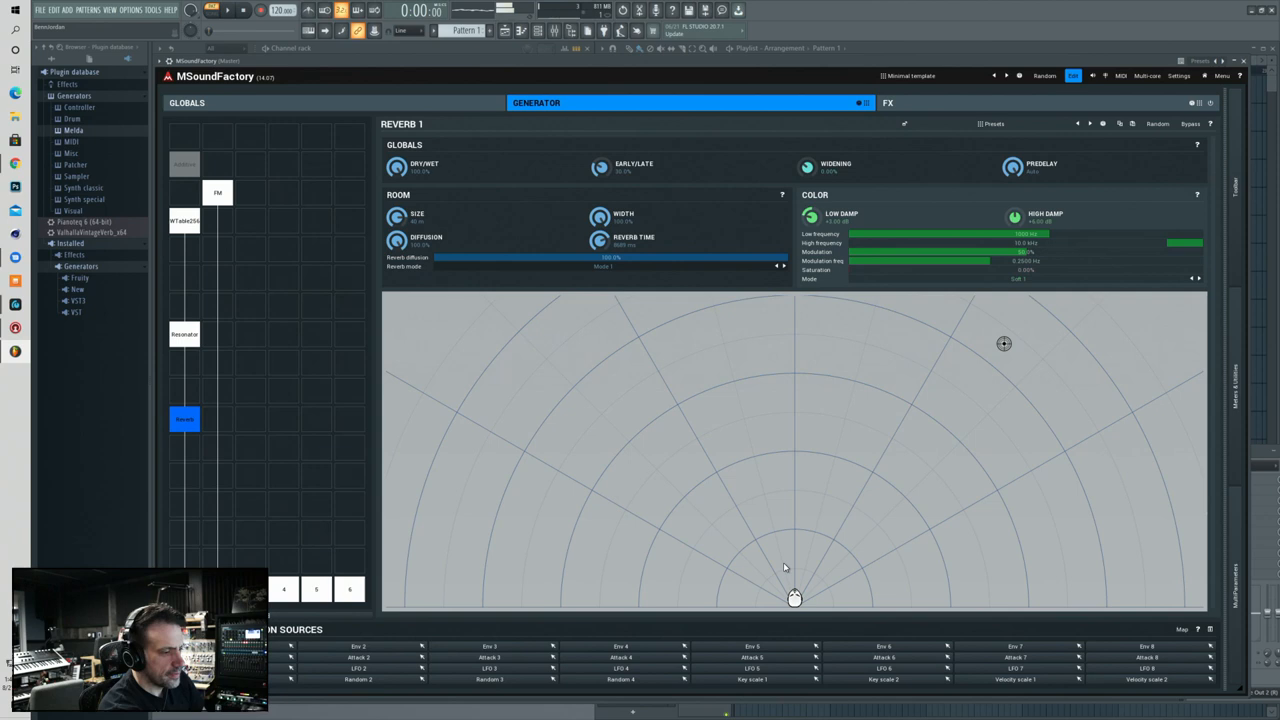
mouse_move(550, 439)
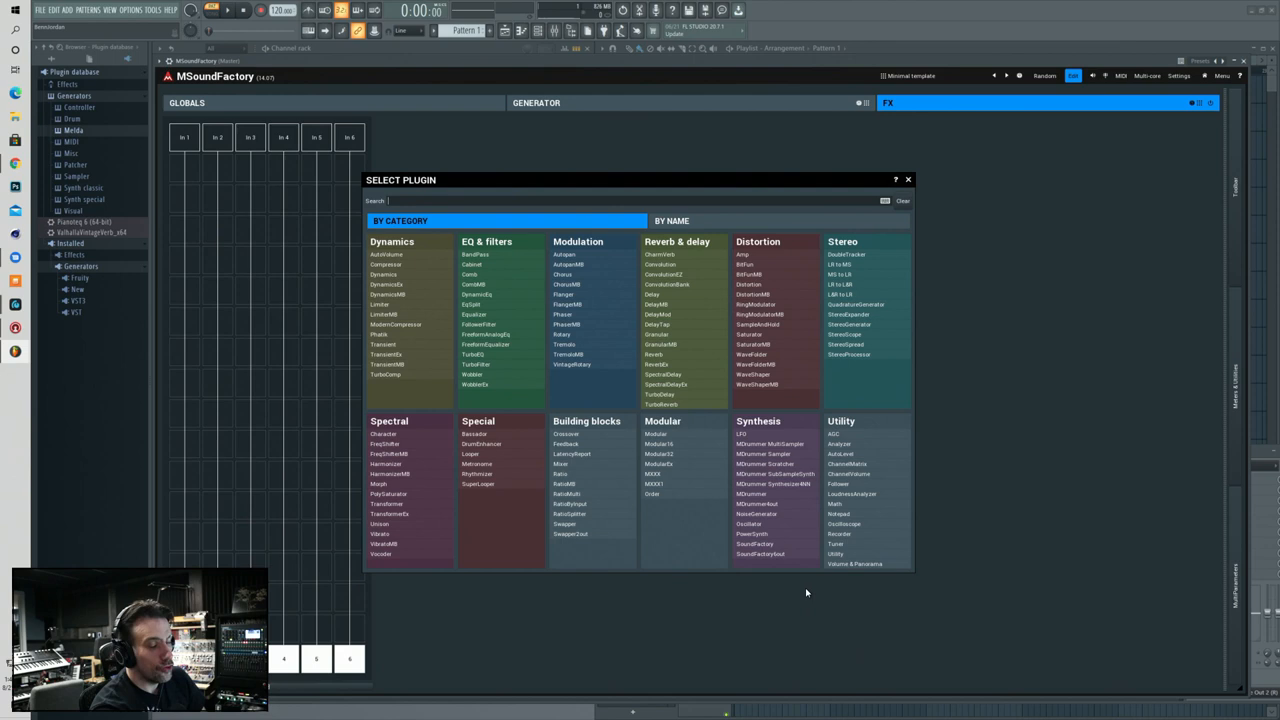
mouse_move(680, 403)
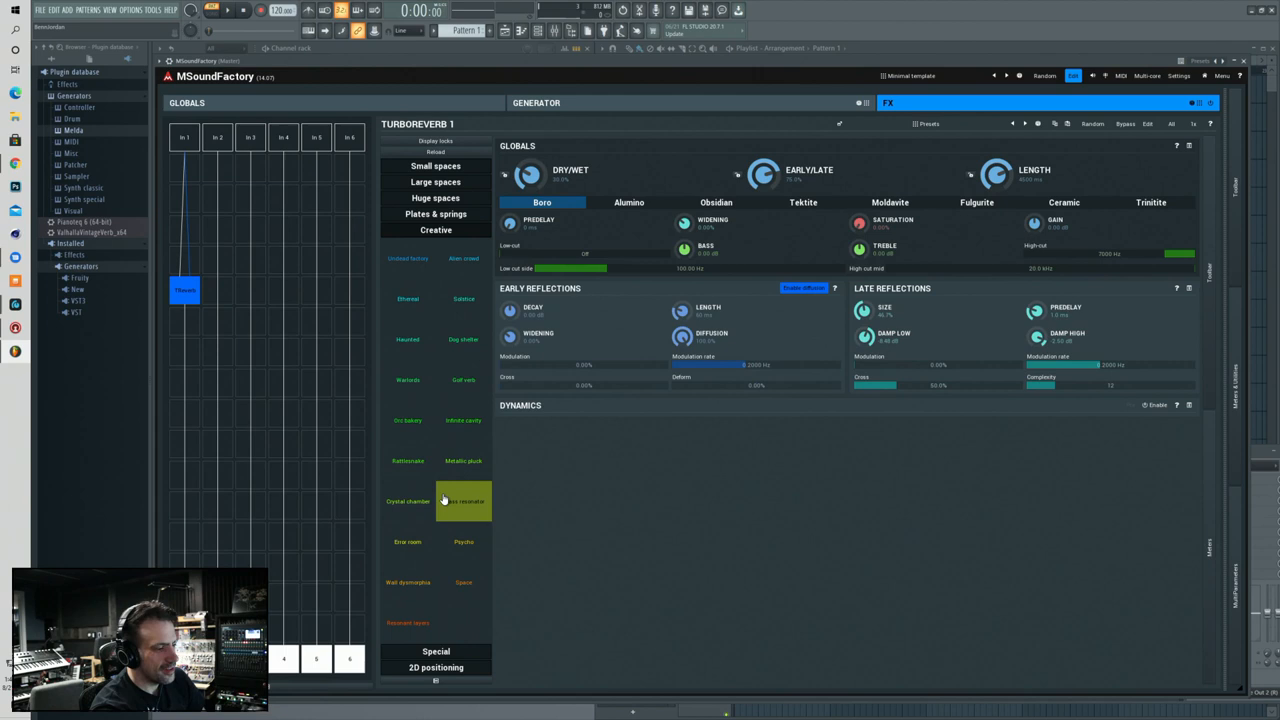
- Apply one of TurboReverb's Creative presets
click(803, 202)
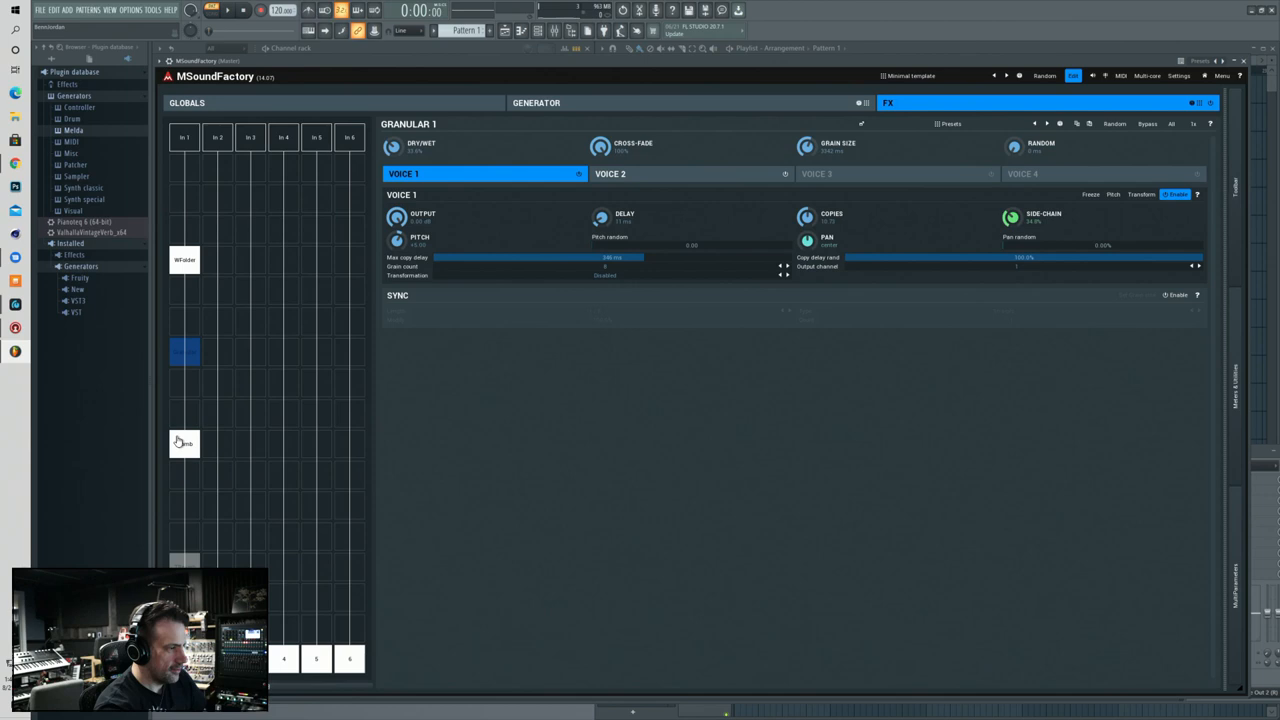
- Select the newly placed Comb filter module below the Granular effect
click(184, 442)
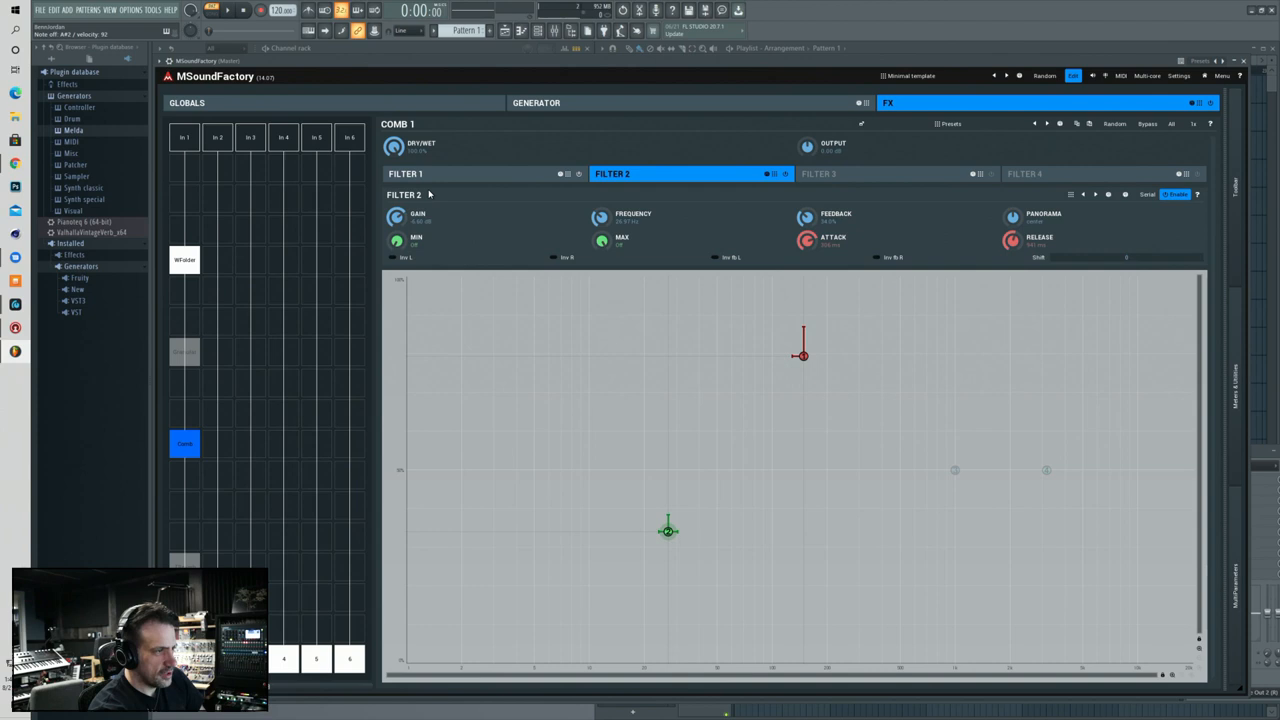
- Select the Comb module below Granular, then bring up the patch's global settings
click(184, 351)
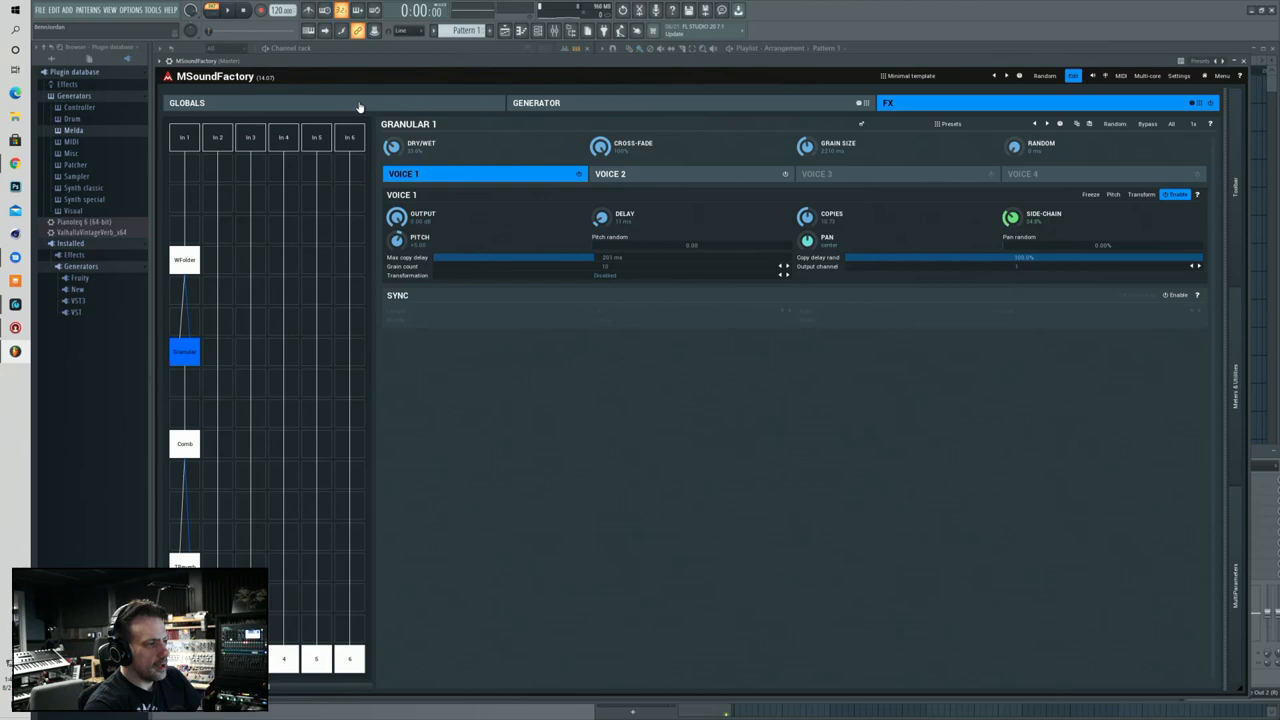
click(190, 102)
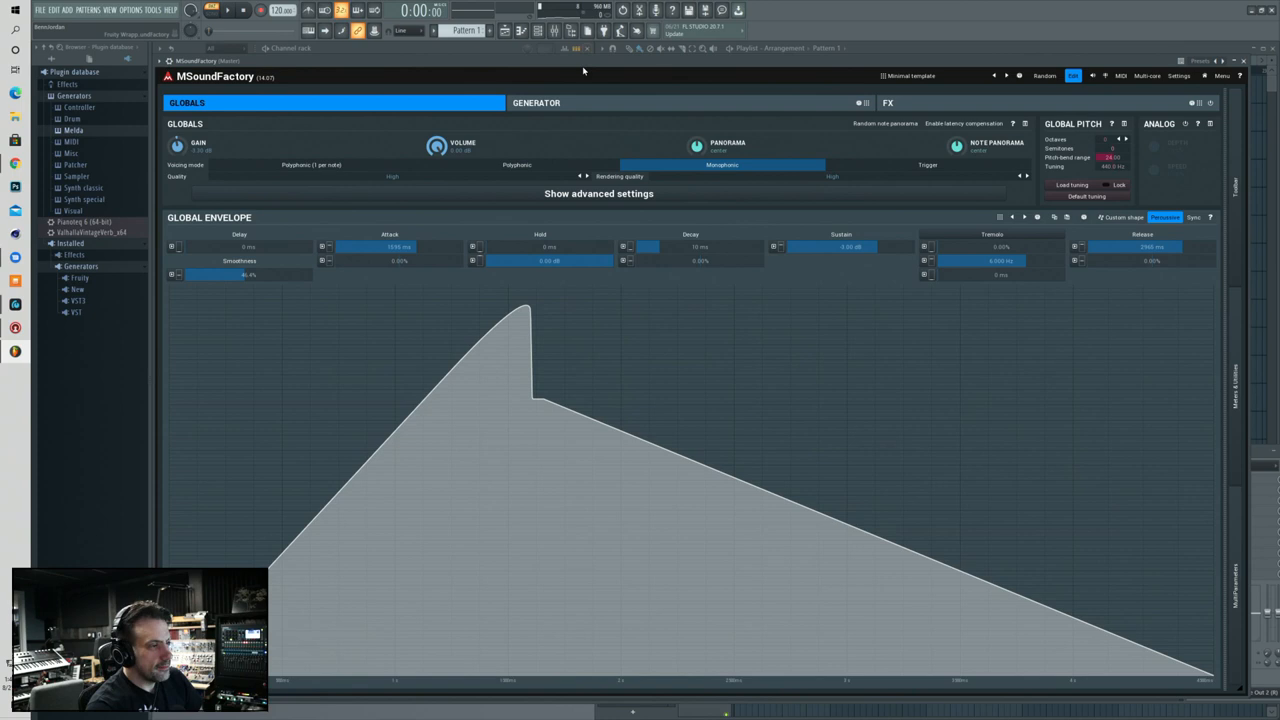
- Return to the FX chain, showing Wavefolder's drive, symmetry and oversampling settings
click(536, 102)
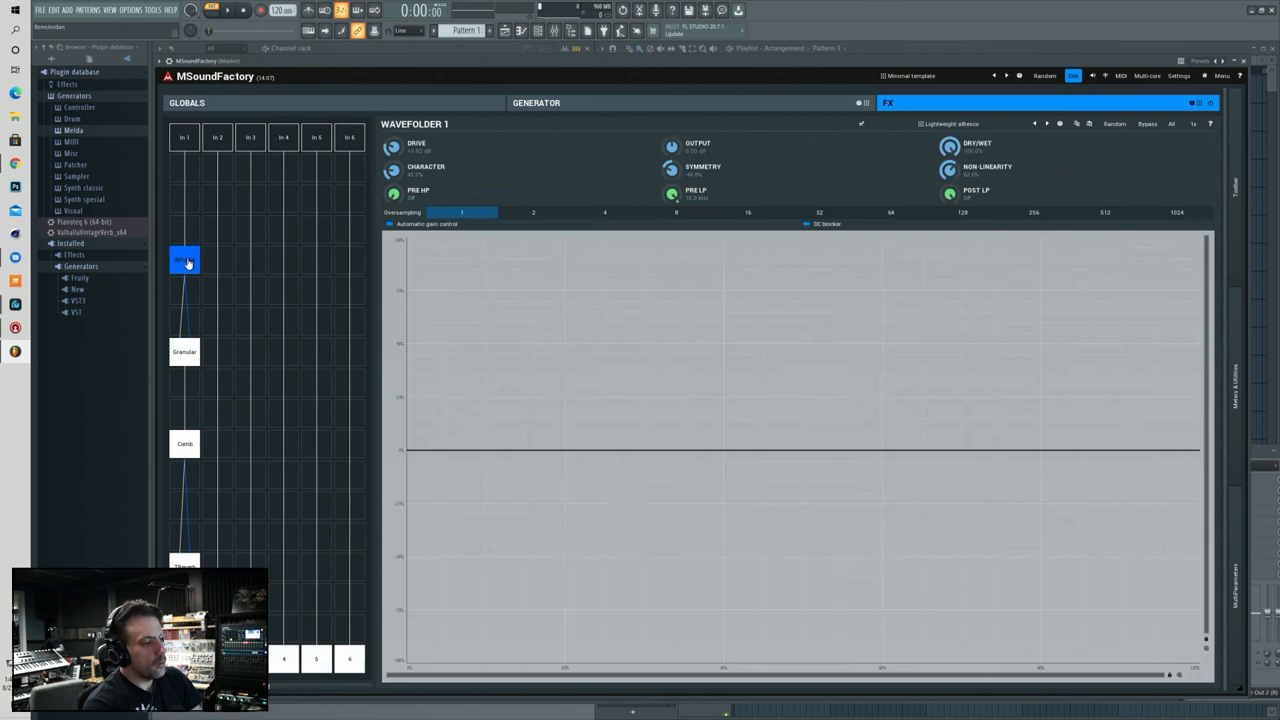
- Review the Wavefolder module's settings, then the Granular module below it
click(184, 352)
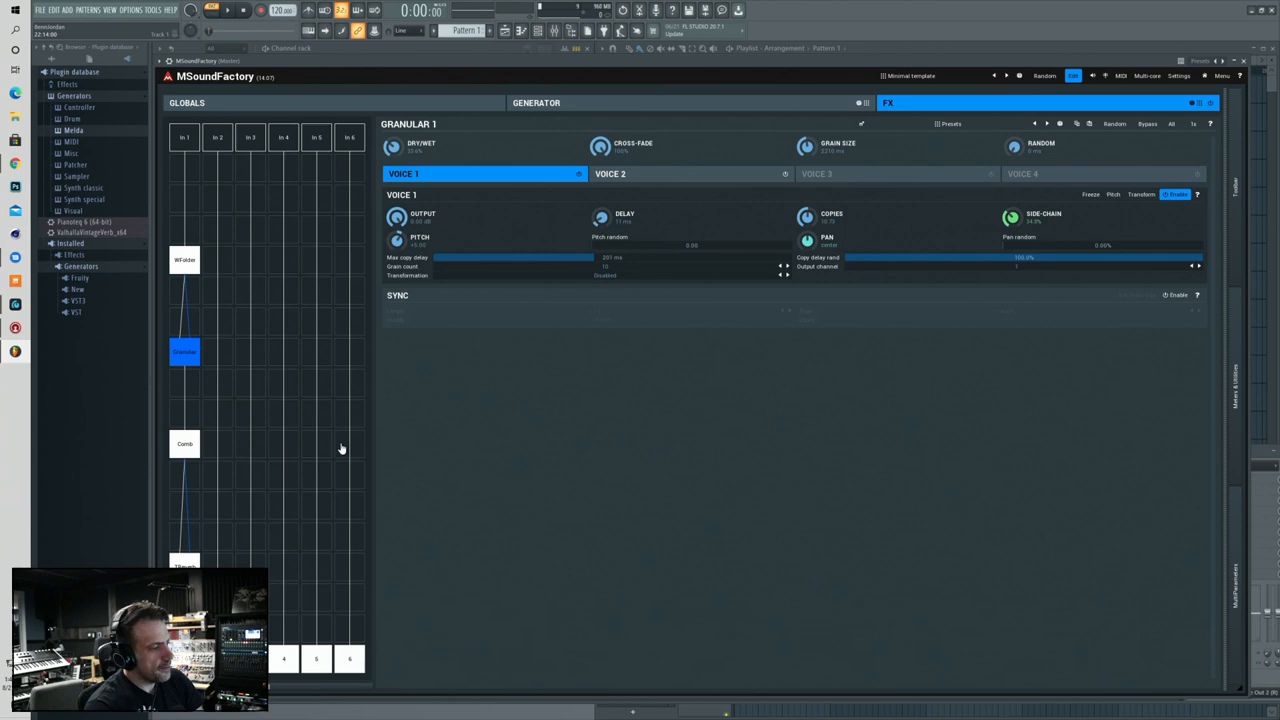
click(184, 443)
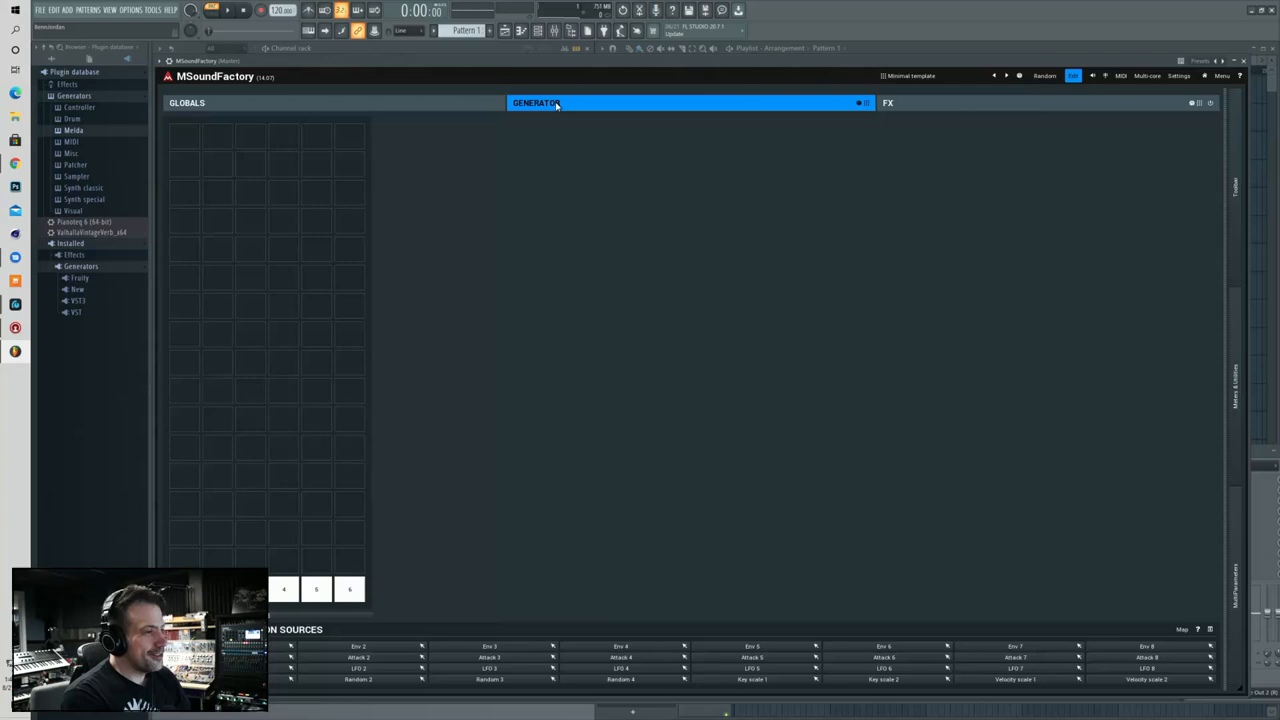
mouse_move(197, 124)
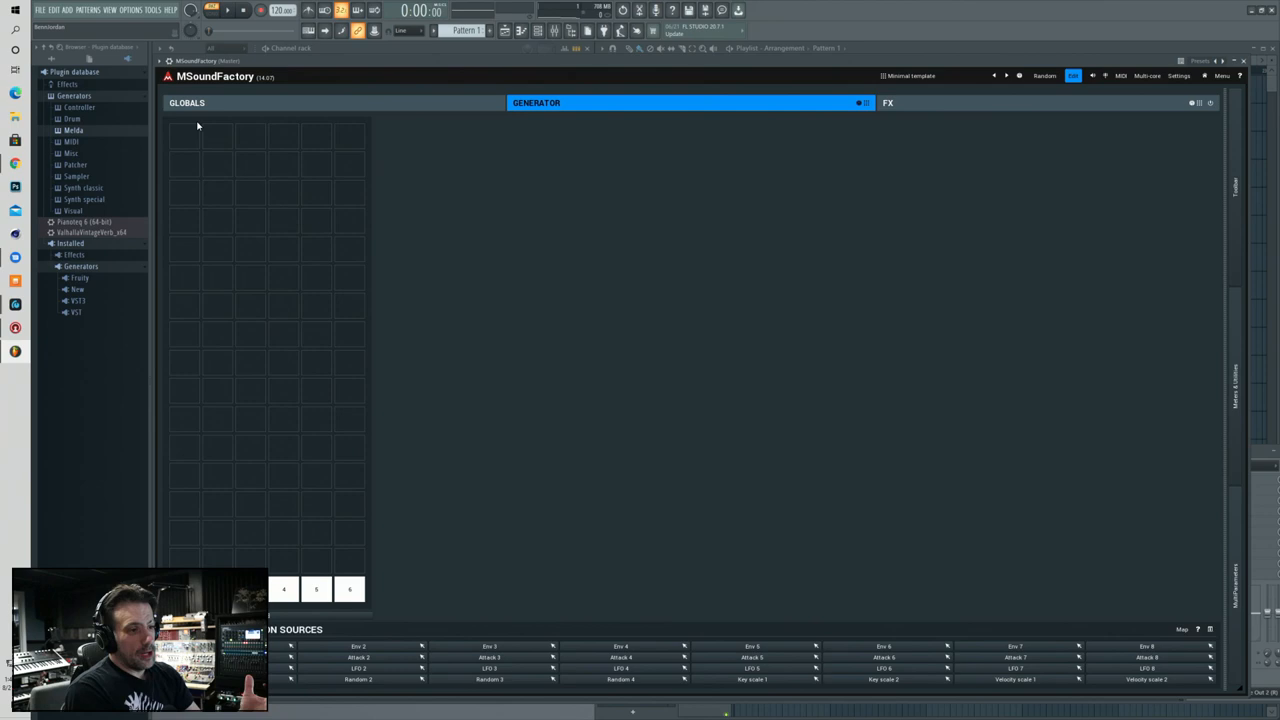